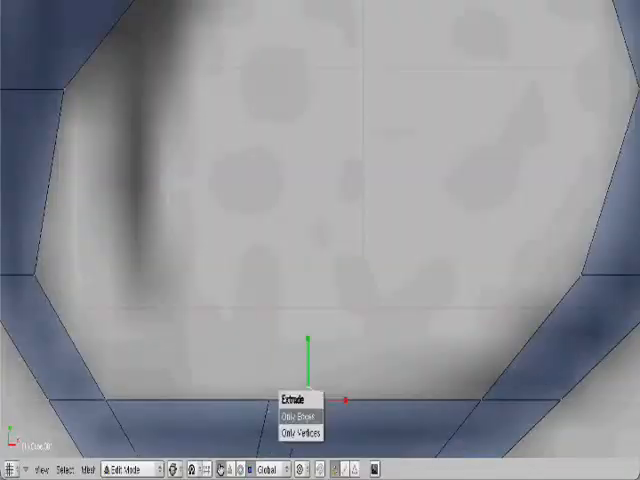
# - Extrude the ring's bottom edges and drag the new band outward along X
pyautogui.click(291, 400)
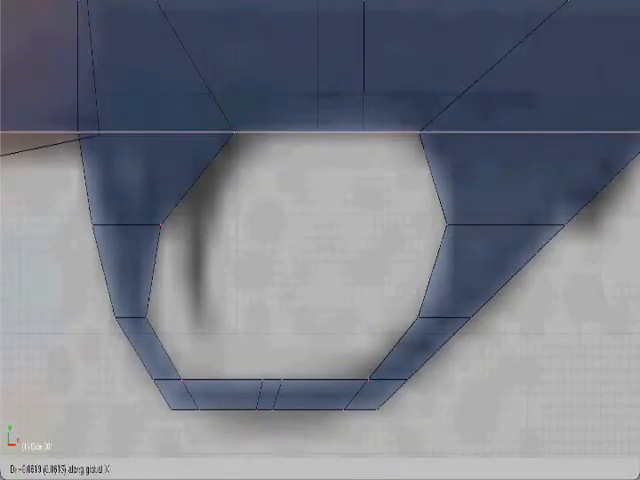